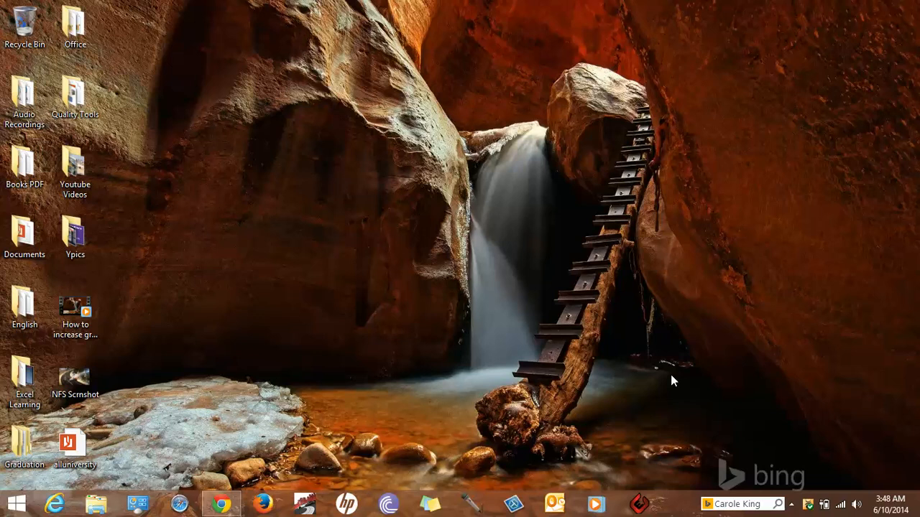
mouse_move(293, 425)
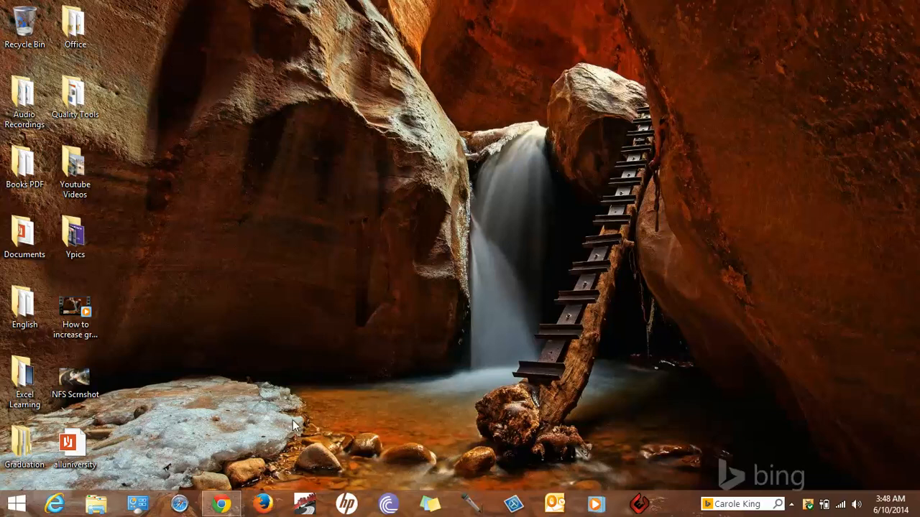
Open Chrome, go to the Gmail page from Google, and start creating an account.
left_click(221, 503)
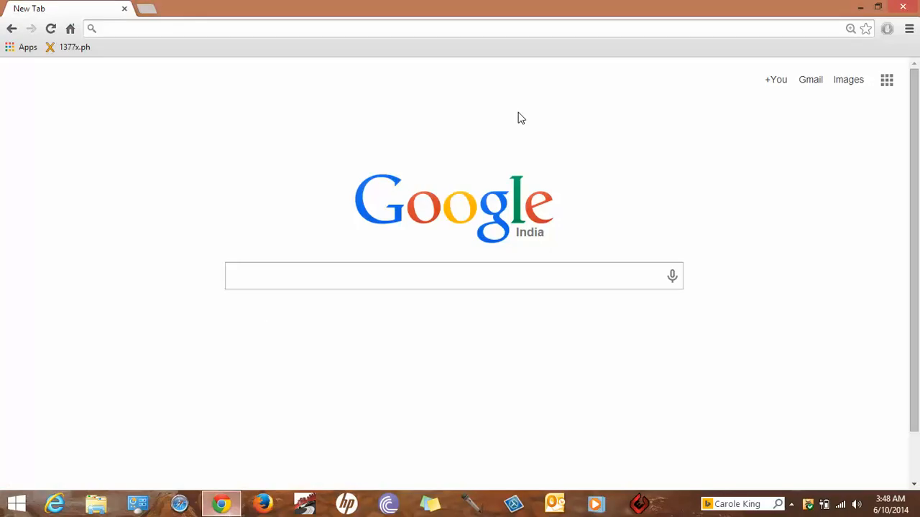
mouse_move(794, 157)
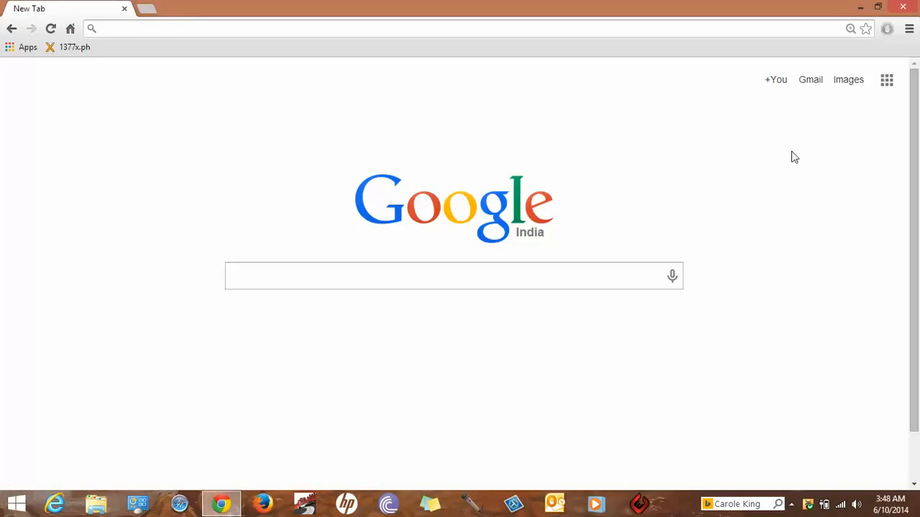
mouse_move(809, 80)
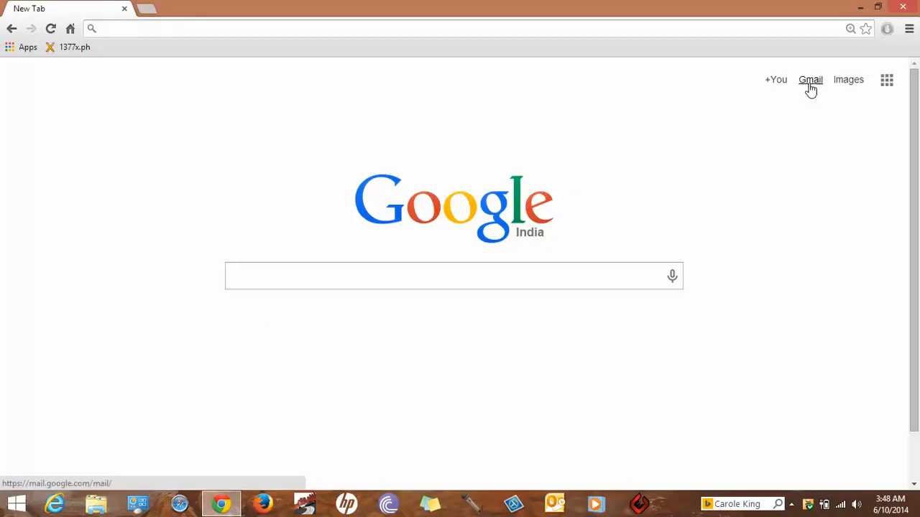
left_click(810, 79)
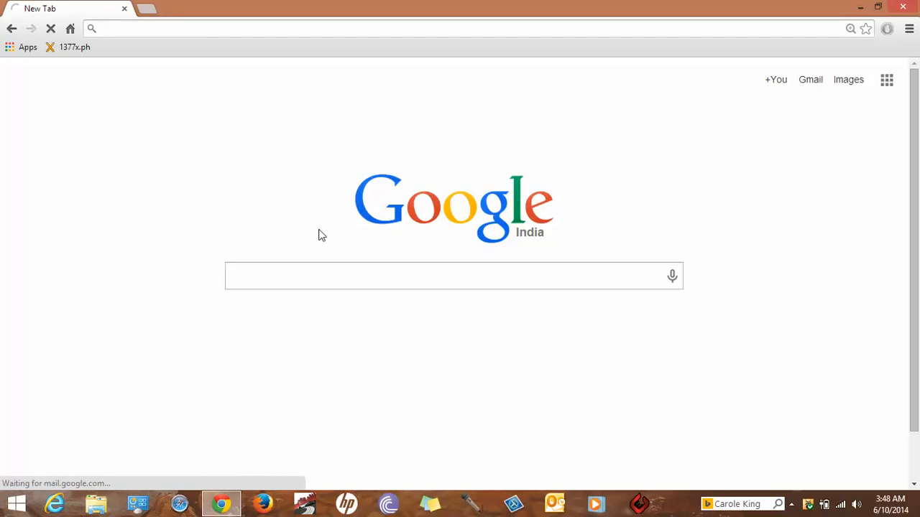
left_click(809, 79)
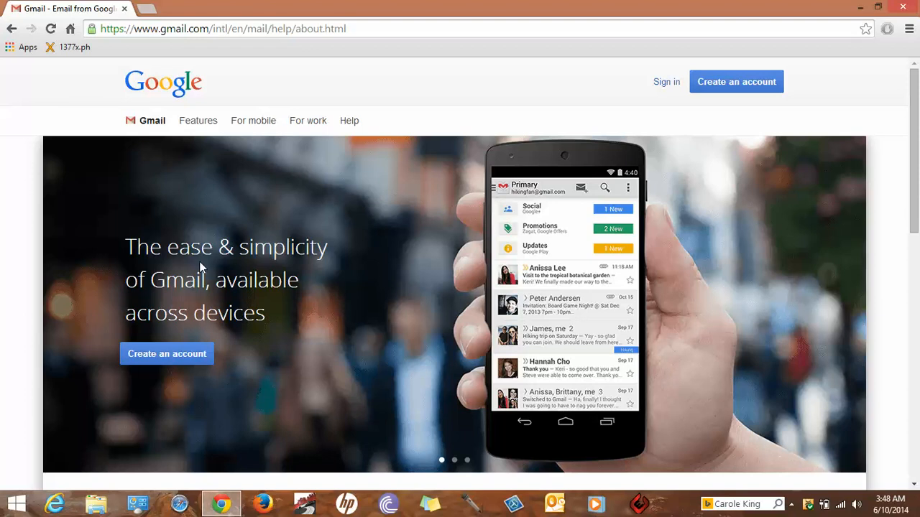
mouse_move(664, 94)
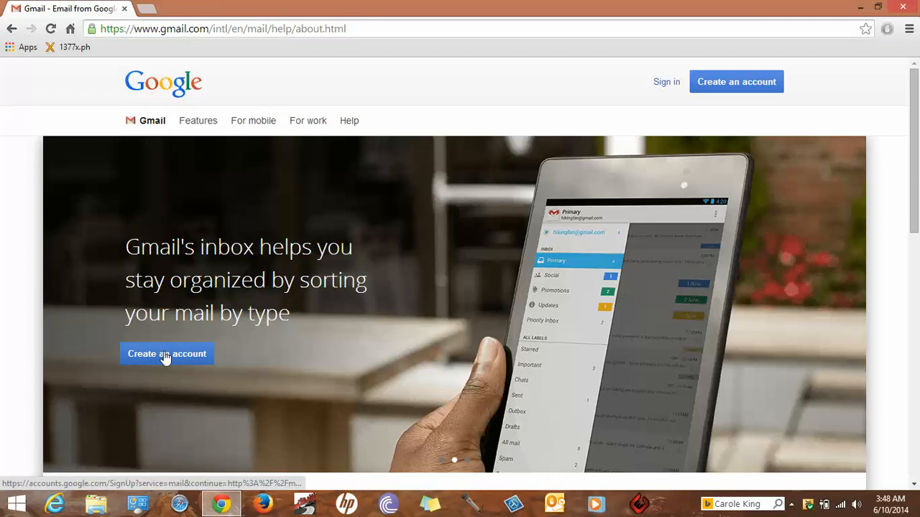
left_click(167, 354)
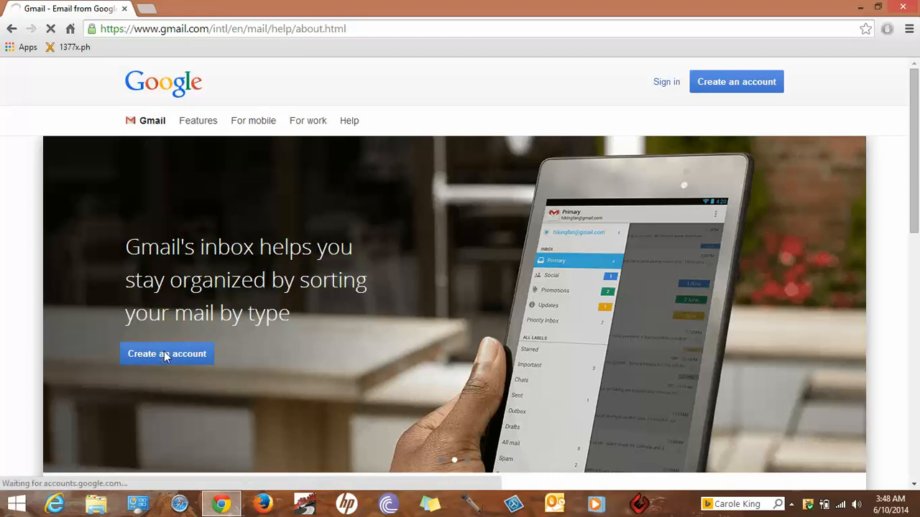
Enter the first and last name John Cena in the sign-up form.
left_click(167, 353)
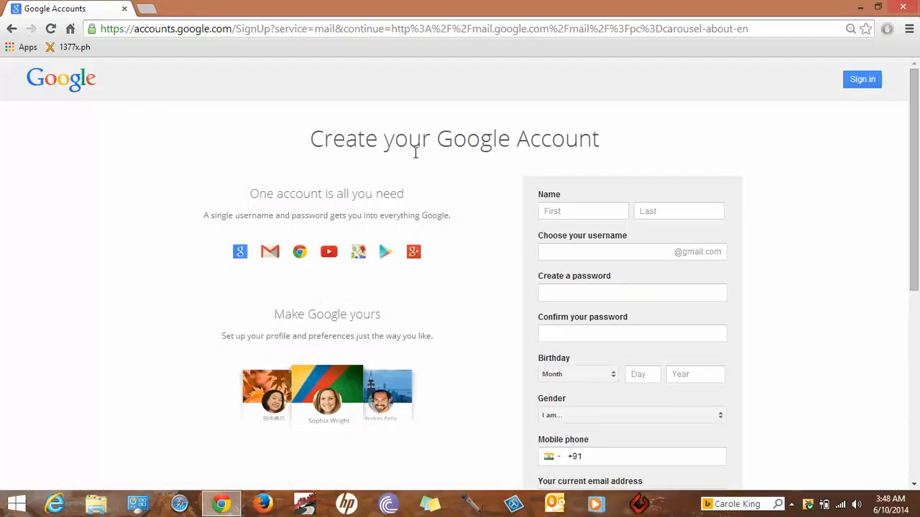
left_click(583, 210)
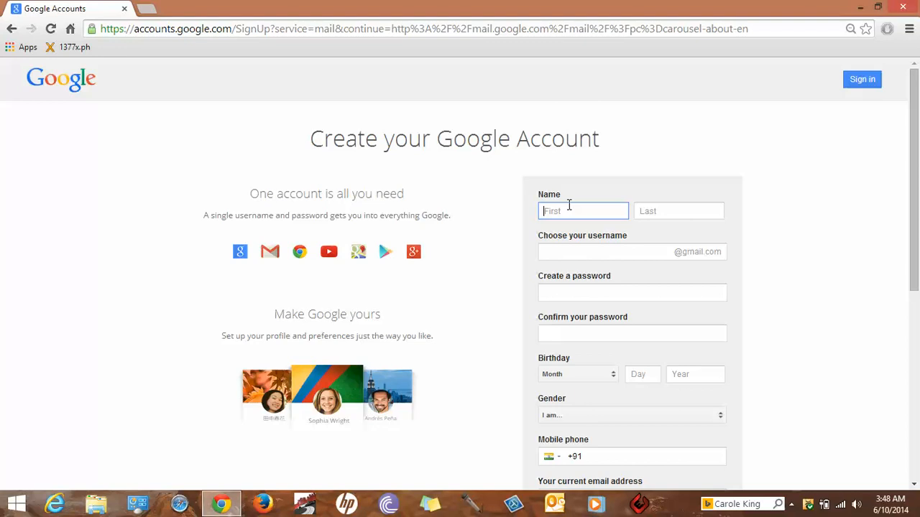
type("John")
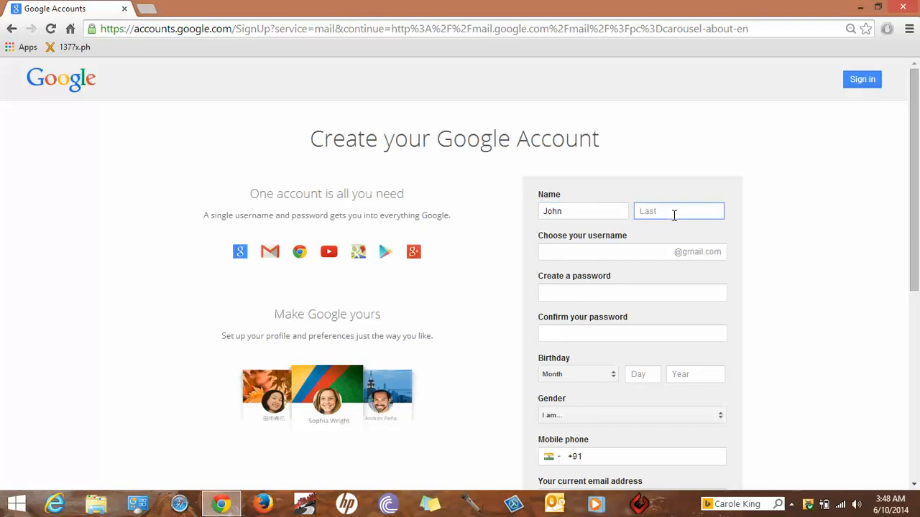
type("Cean")
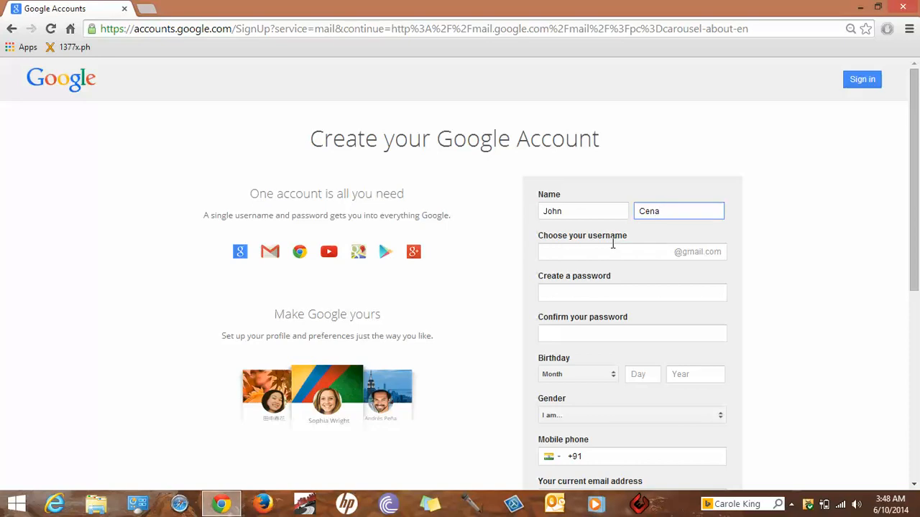
left_click(631, 251)
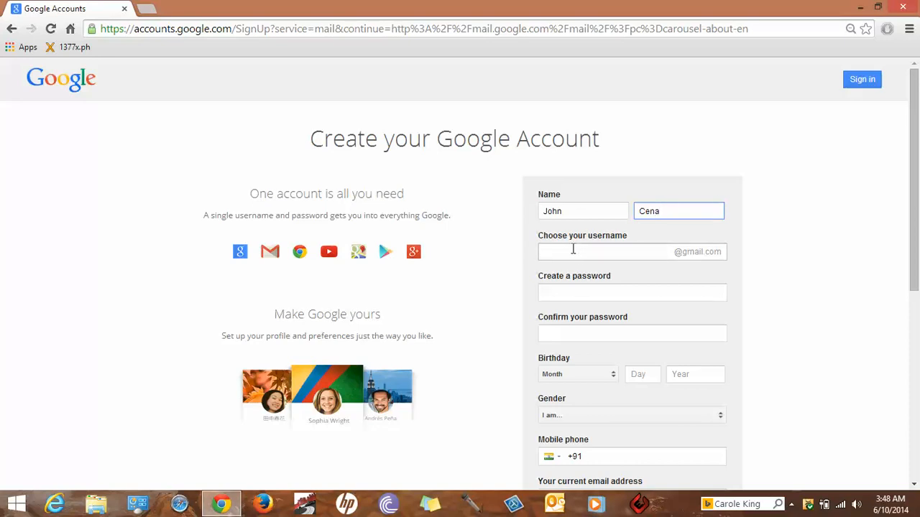
Enter the username Johncena, which Google flags as already taken.
left_click(618, 252)
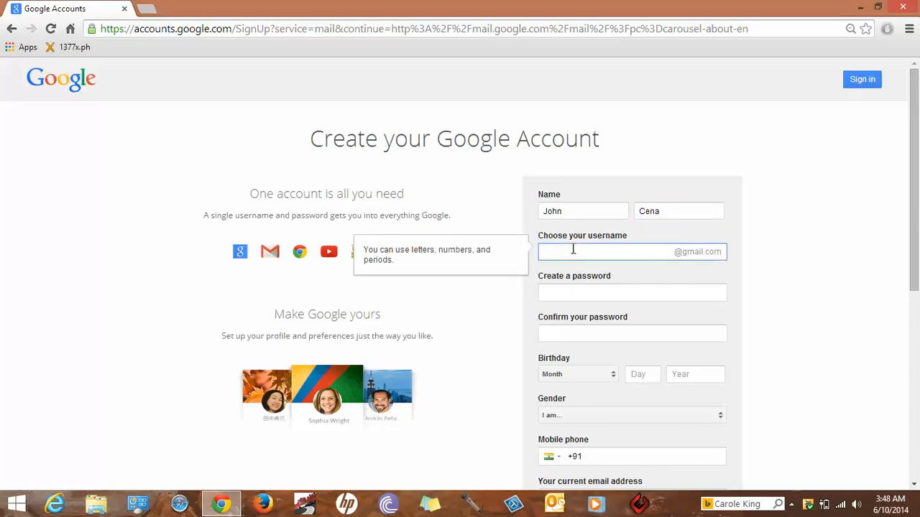
type("JCena")
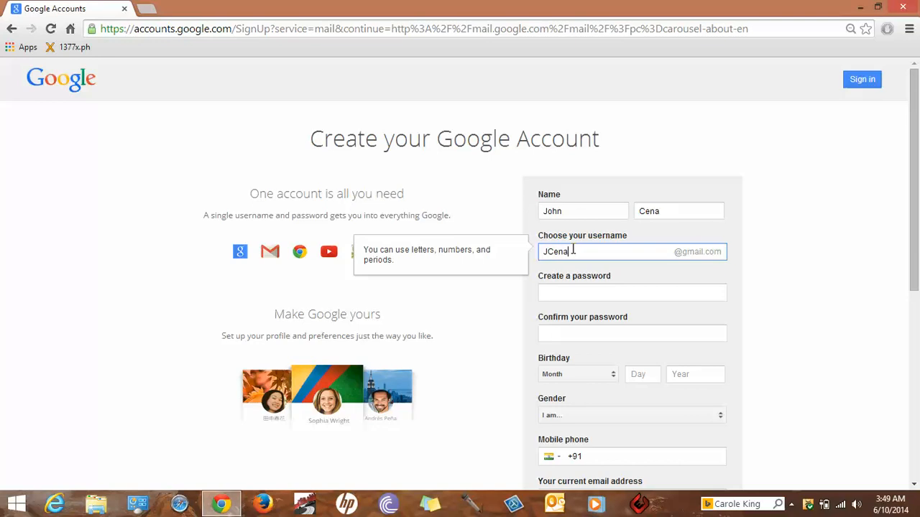
left_click(632, 293)
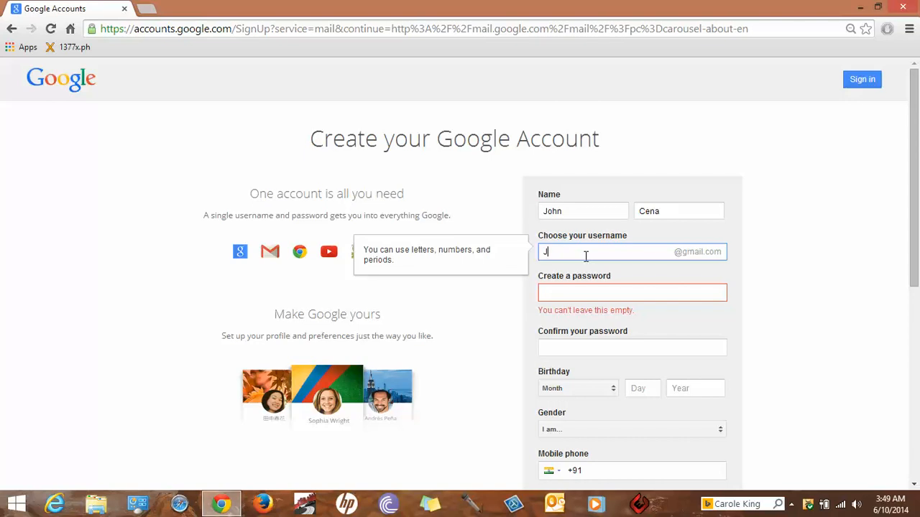
type("ohnc")
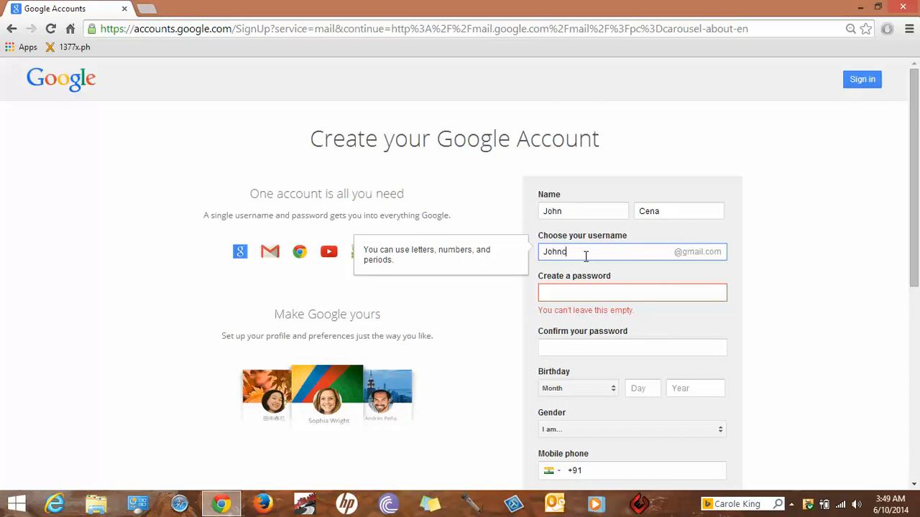
type("ena")
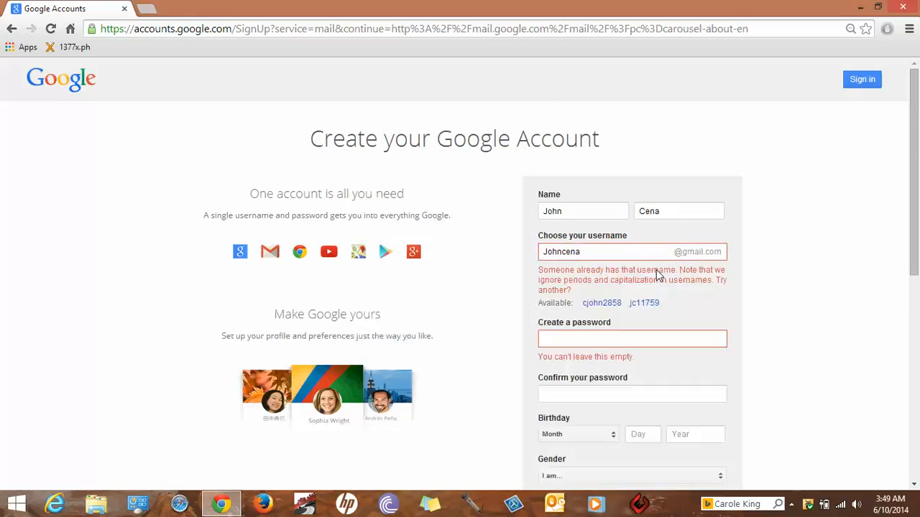
mouse_move(689, 305)
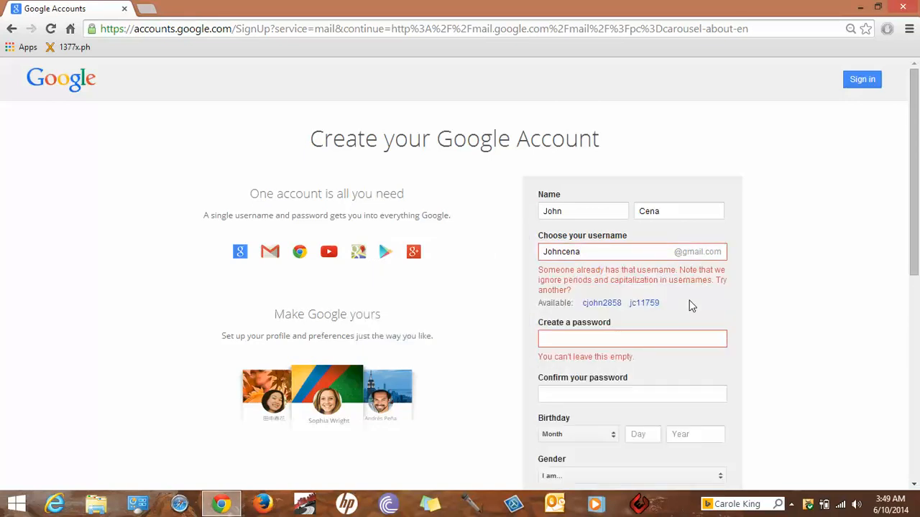
left_click(644, 302)
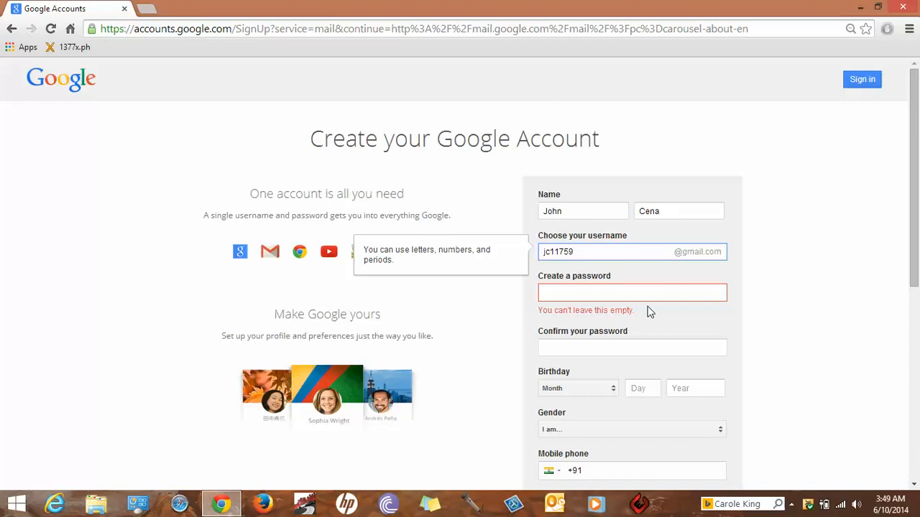
left_click(631, 292)
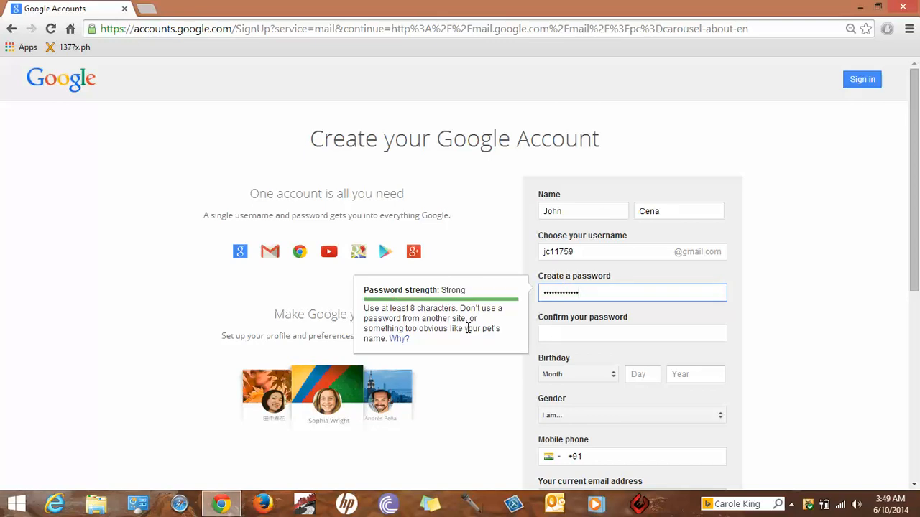
mouse_move(460, 323)
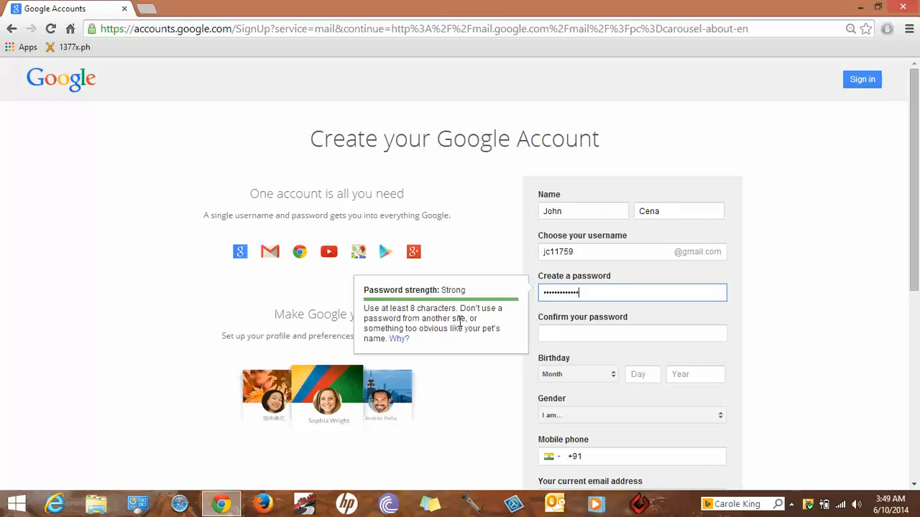
mouse_move(439, 344)
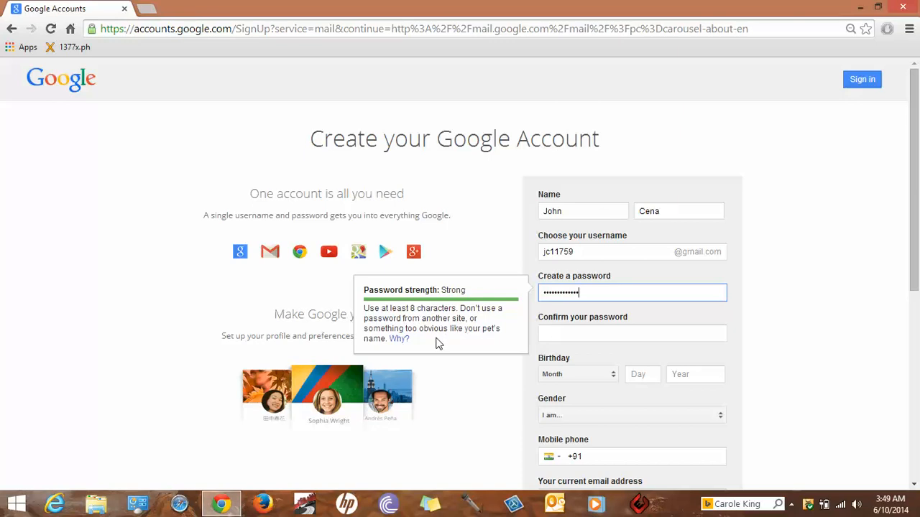
mouse_move(463, 342)
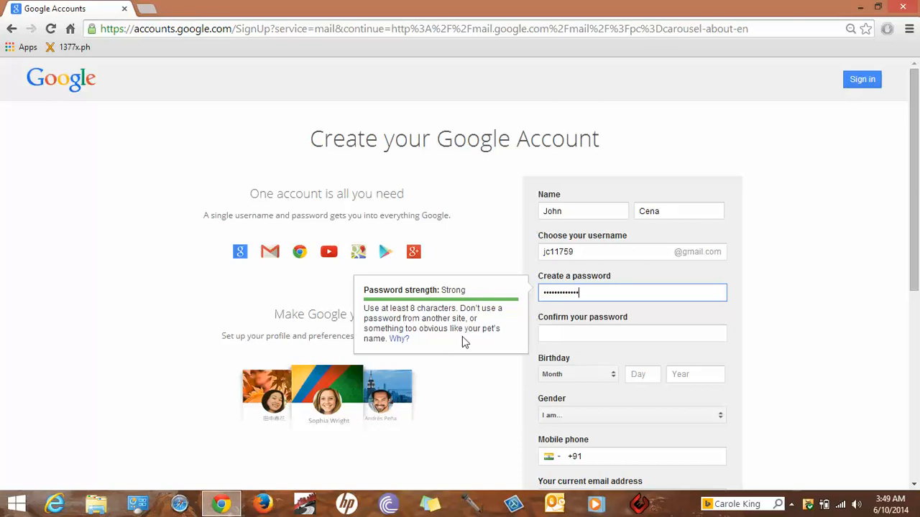
left_click(631, 333)
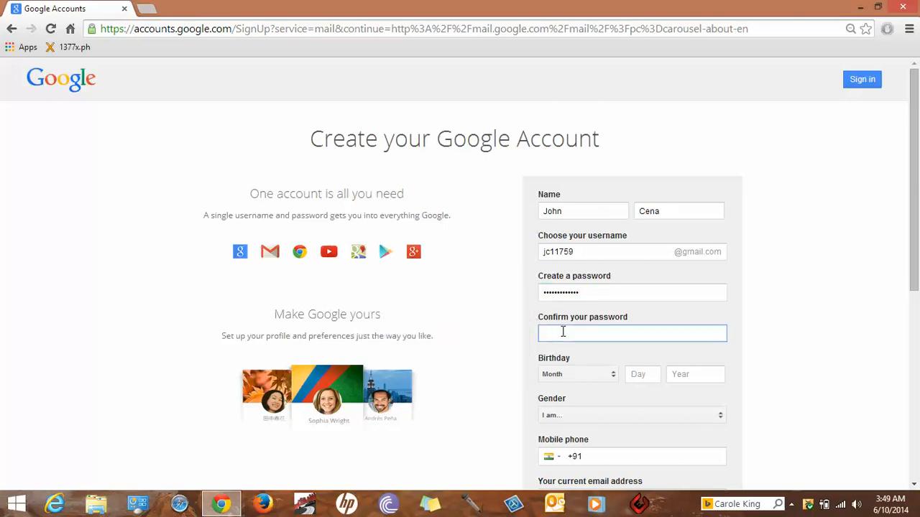
type("•••••")
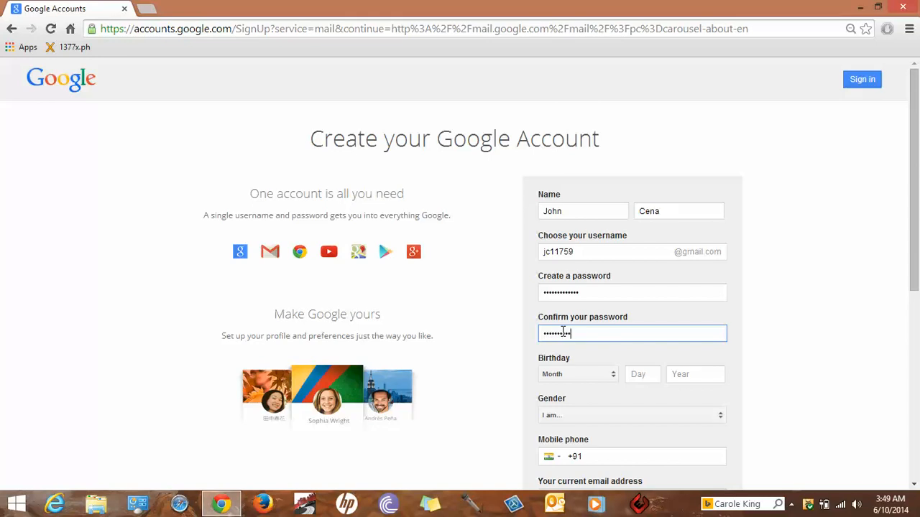
mouse_move(774, 352)
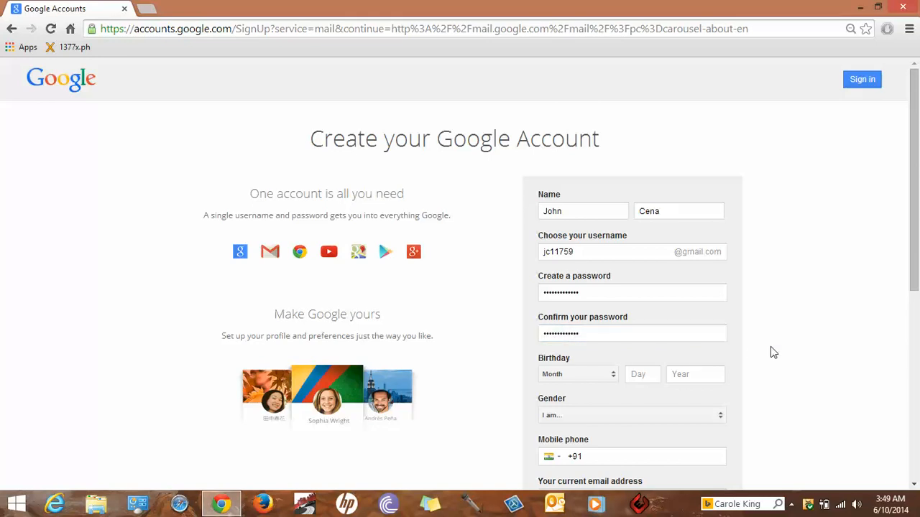
Set the birthday to January 1, 1990.
scroll("down", 3)
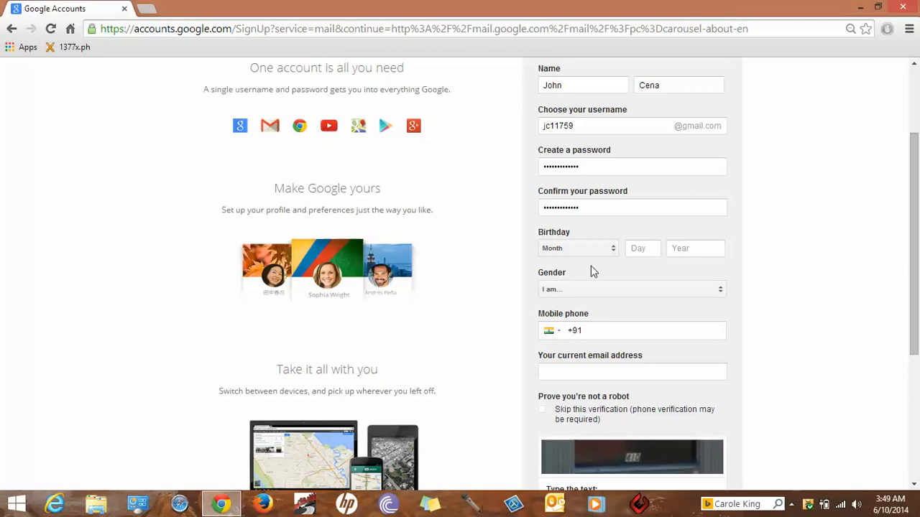
left_click(577, 248)
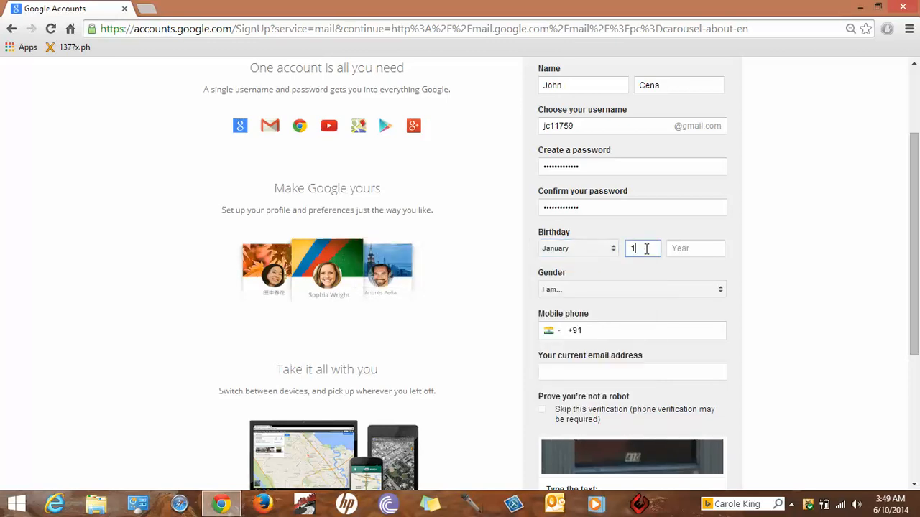
type("1")
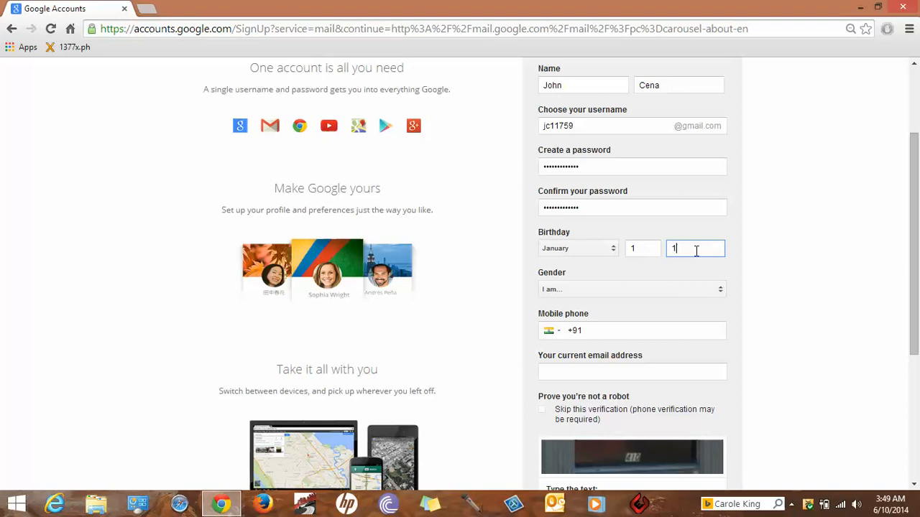
type("990")
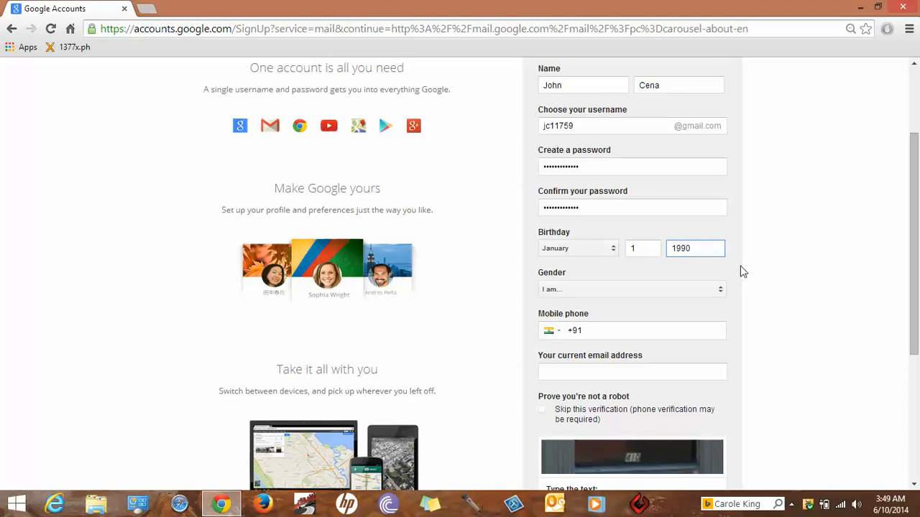
scroll("down", 3)
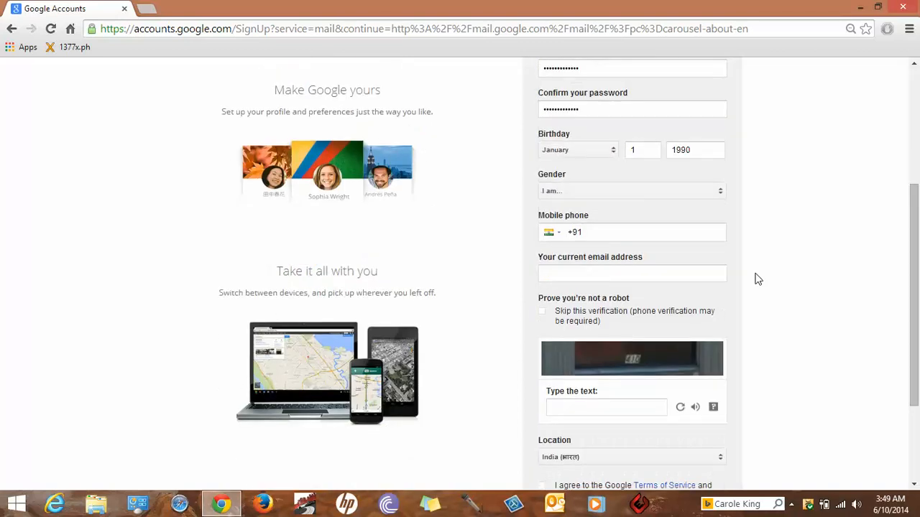
left_click(631, 191)
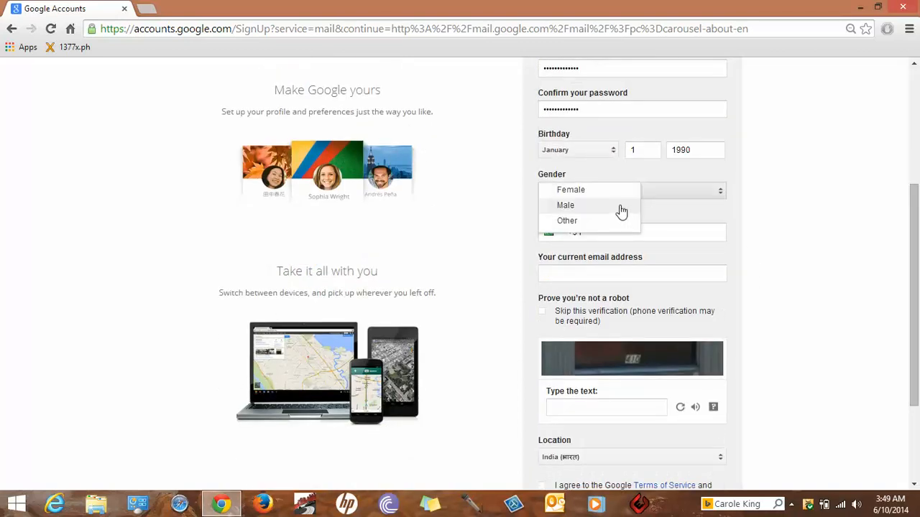
left_click(566, 205)
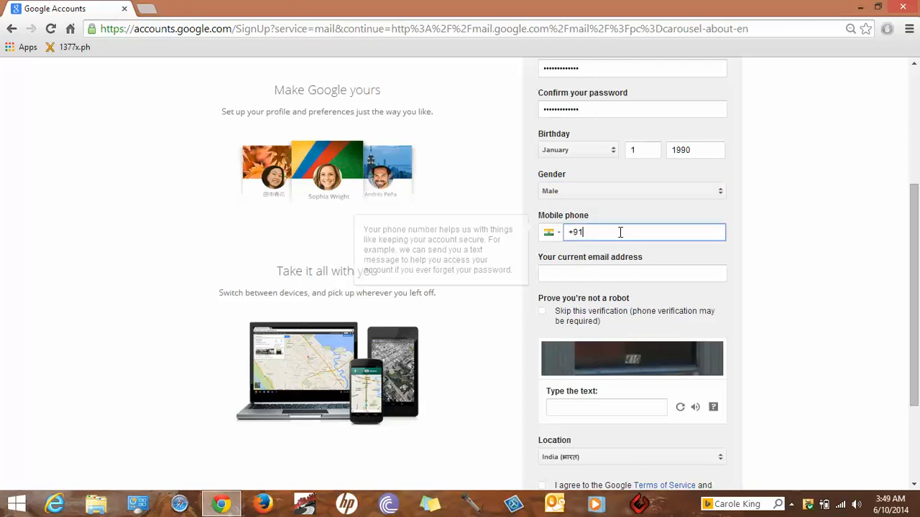
type("9041")
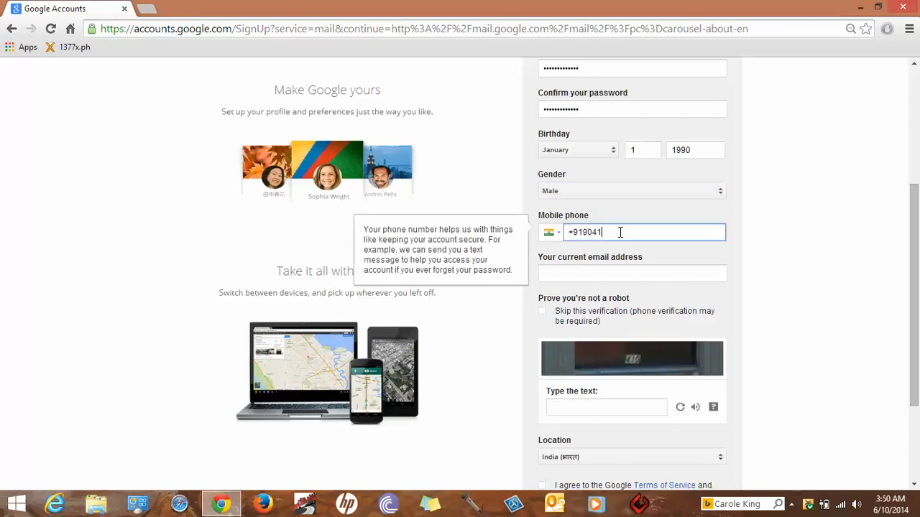
type("876747")
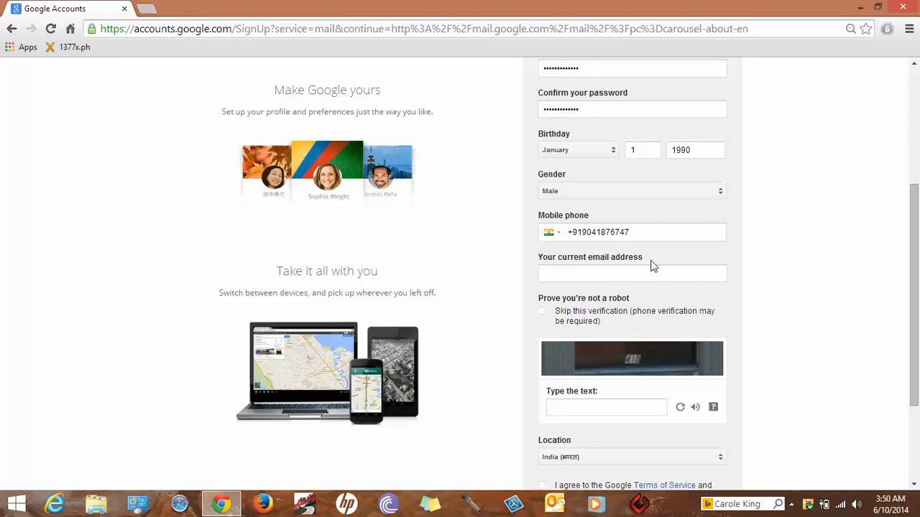
mouse_move(541, 241)
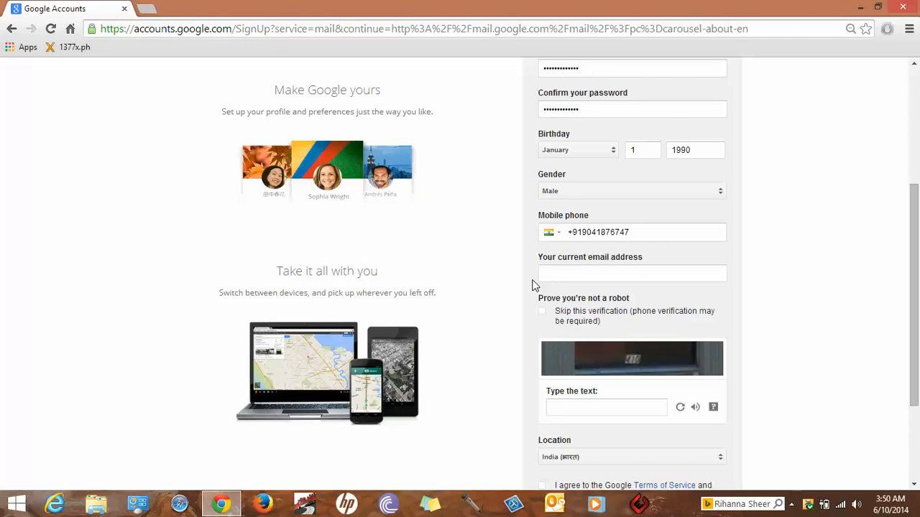
left_click(631, 273)
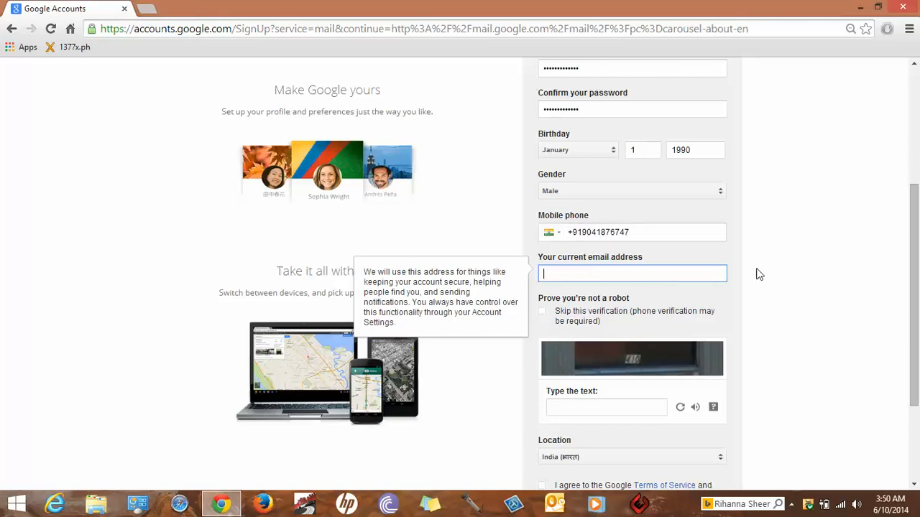
Enter the verification text 410 and accept the Terms of Service and Privacy Policy.
scroll("down", 3)
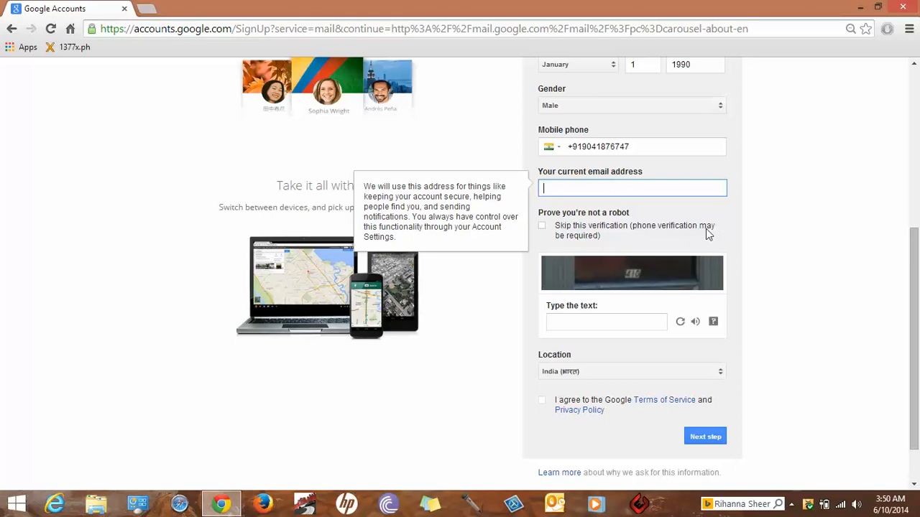
mouse_move(624, 279)
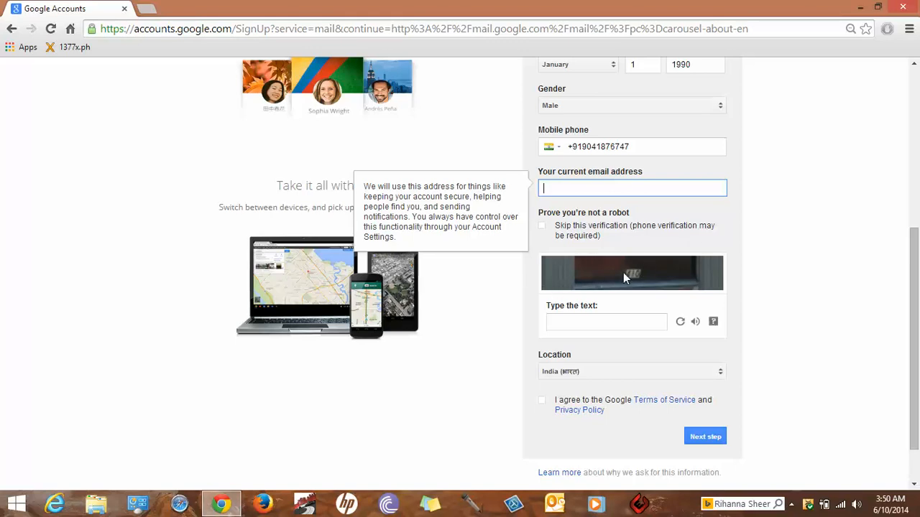
mouse_move(568, 319)
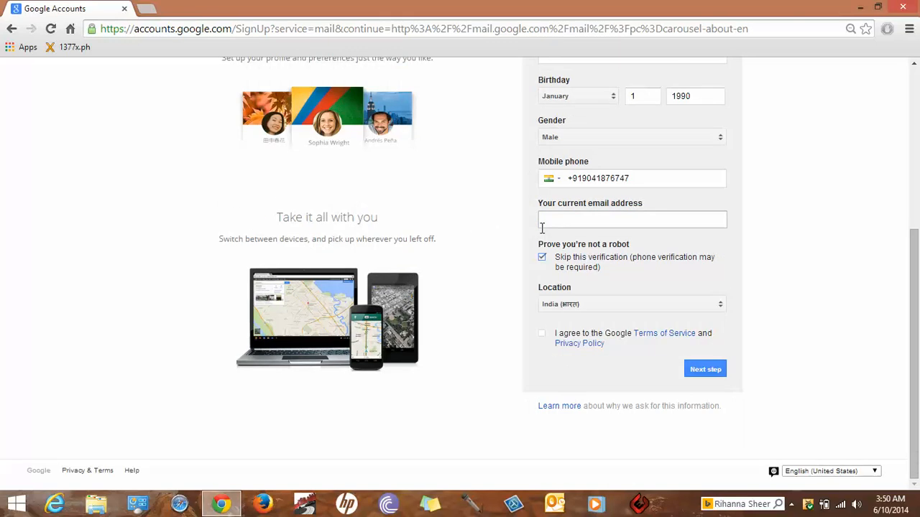
left_click(542, 257)
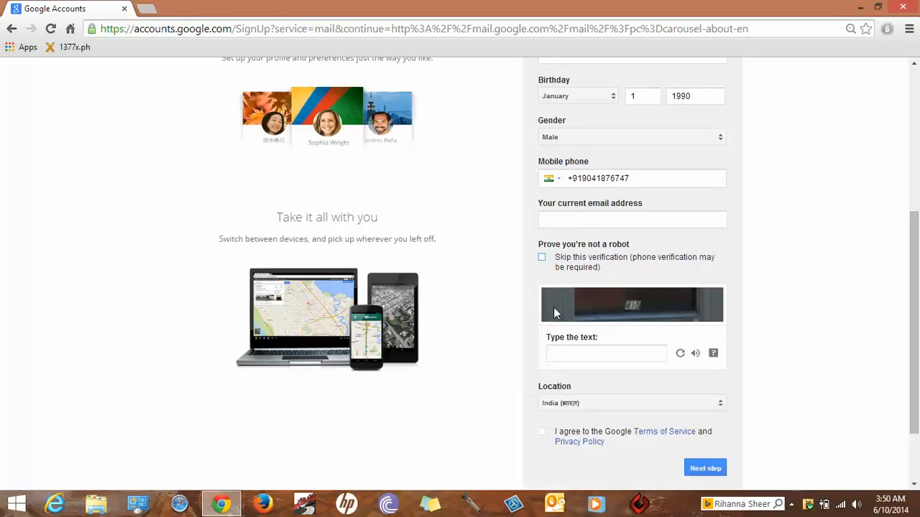
left_click(606, 353)
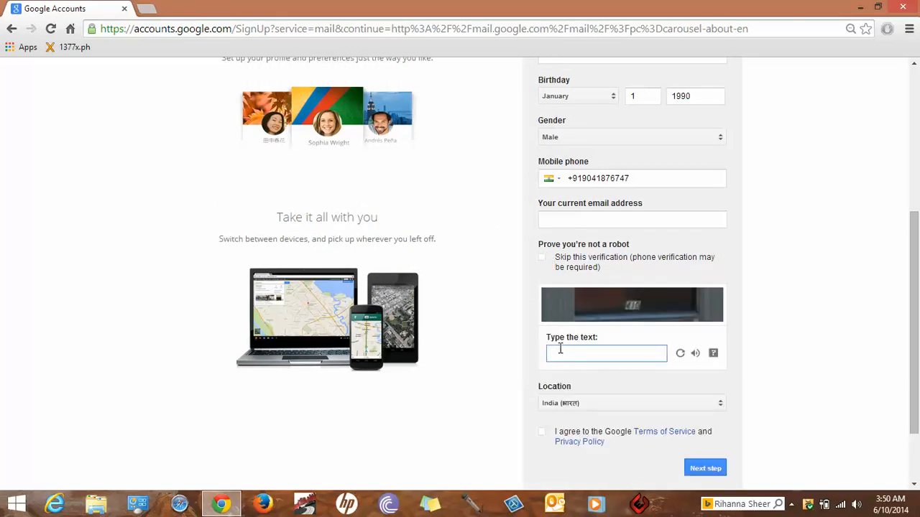
type("410")
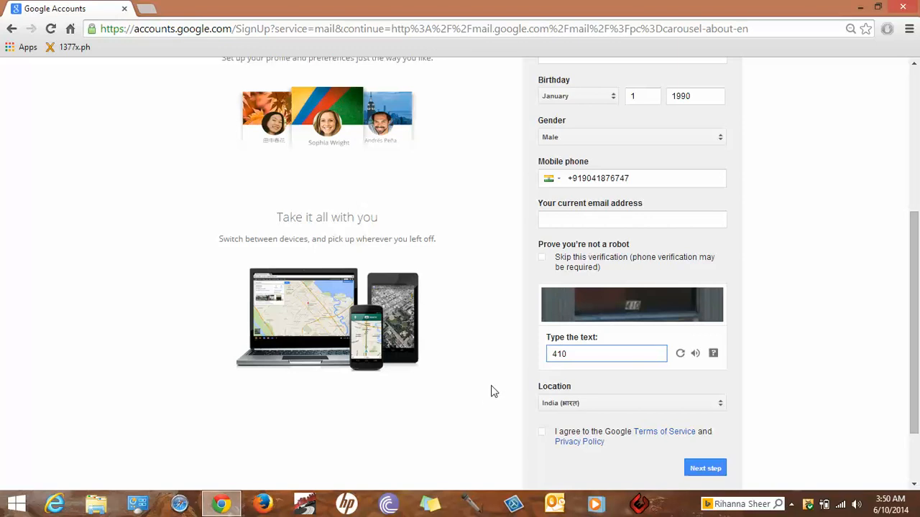
scroll("down", 3)
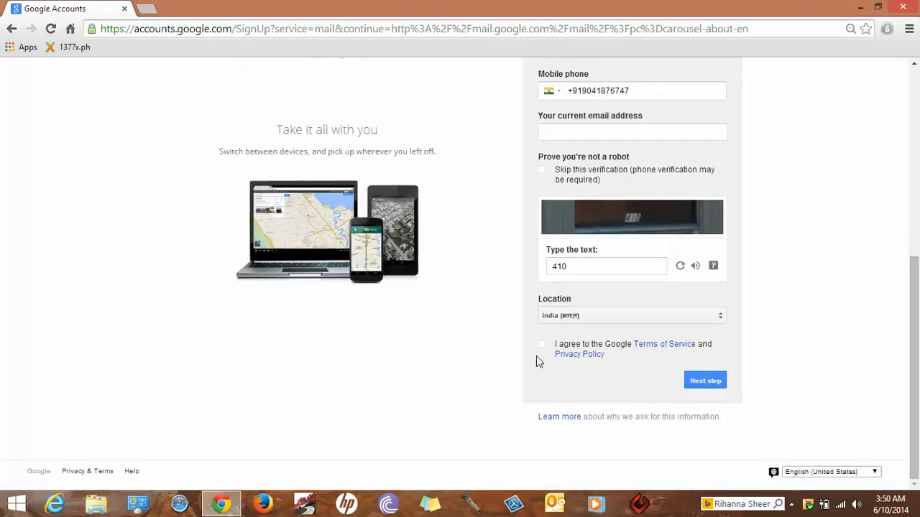
left_click(542, 344)
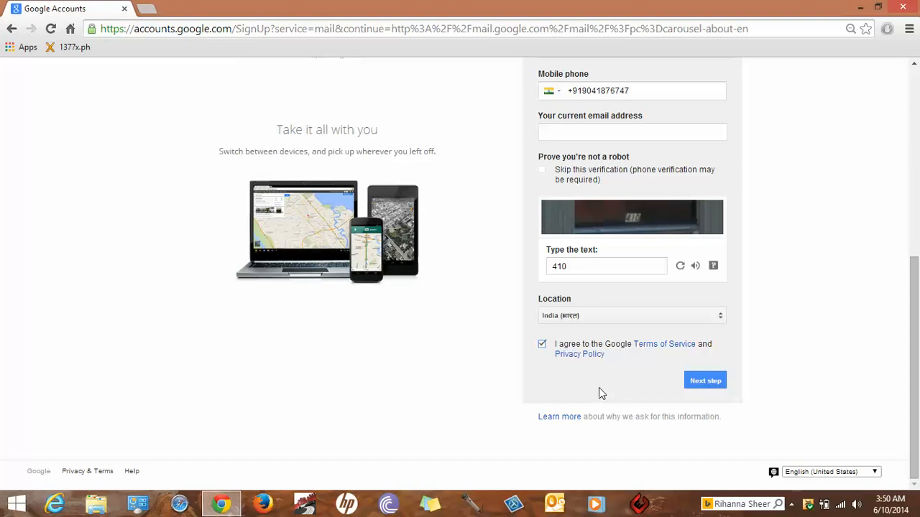
mouse_move(794, 346)
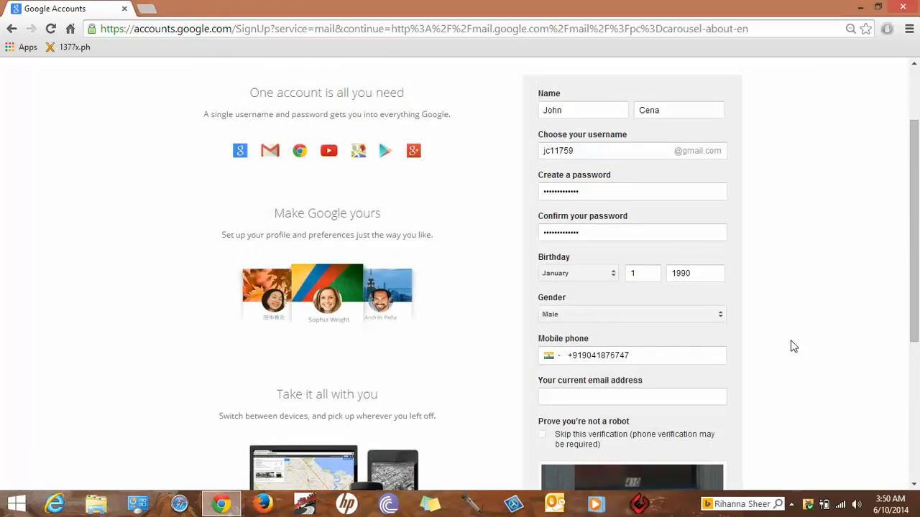
scroll("down", 3)
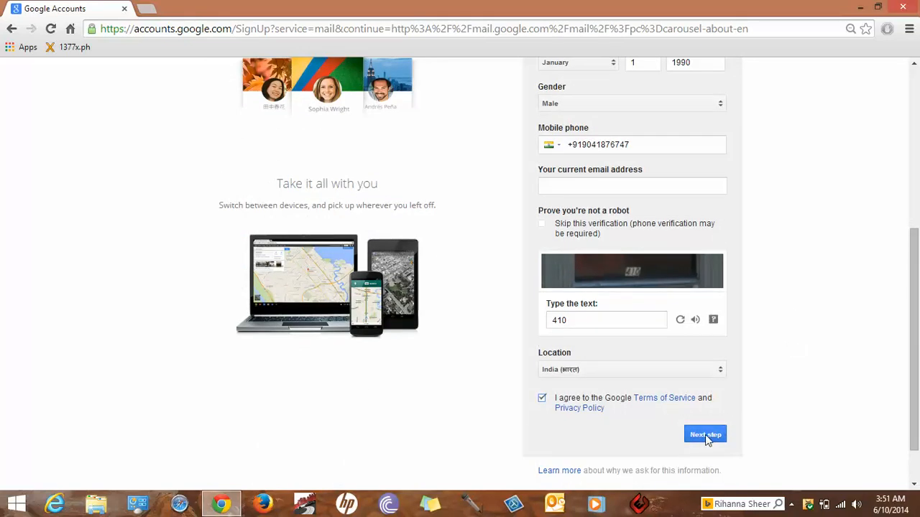
left_click(704, 434)
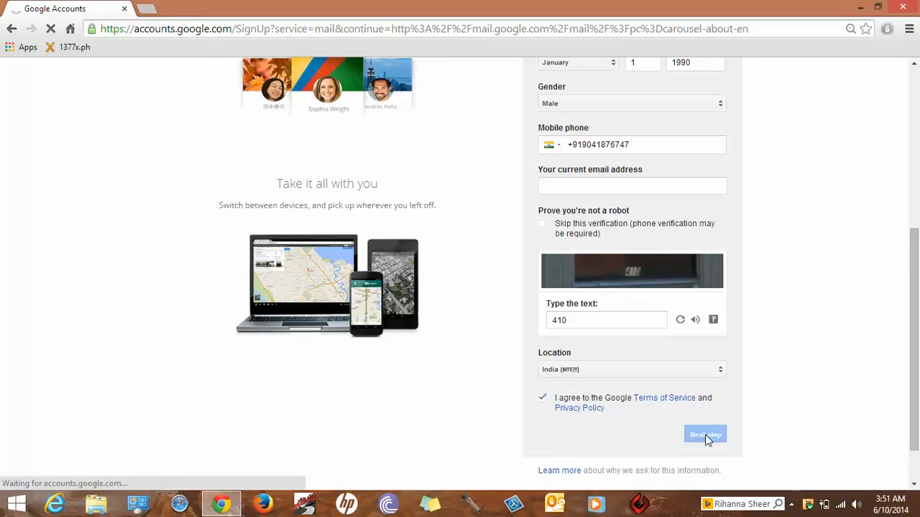
left_click(705, 434)
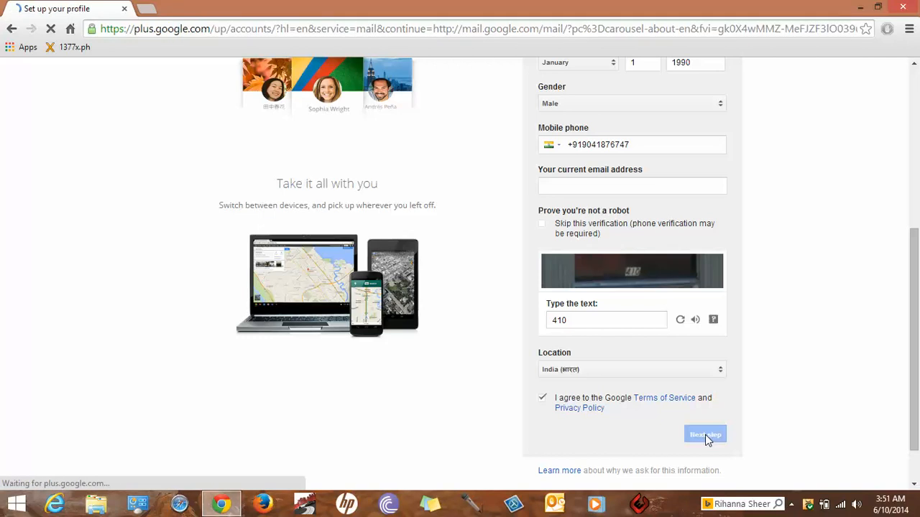
left_click(705, 434)
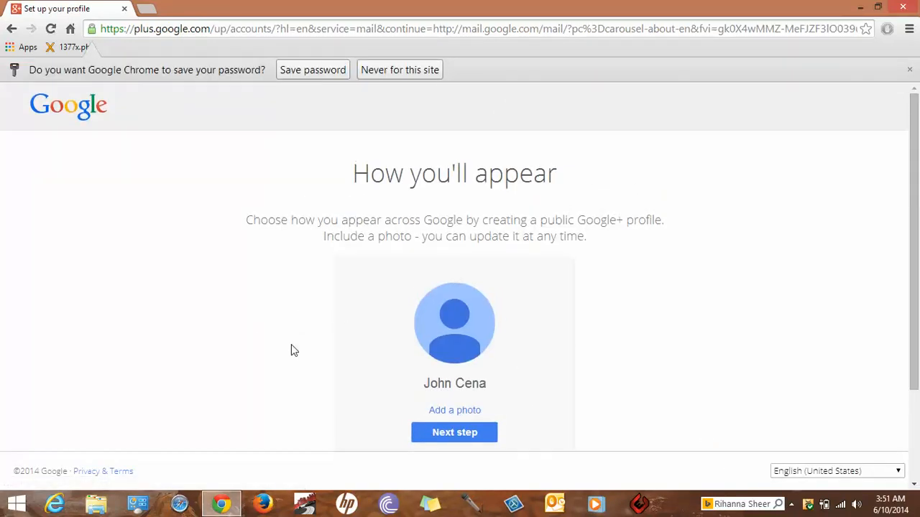
mouse_move(321, 313)
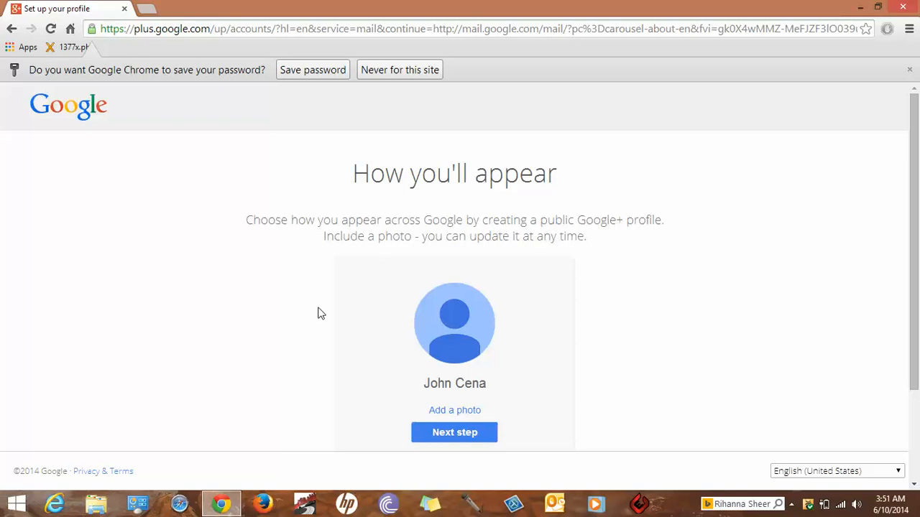
Skip adding a profile photo and continue past the profile setup step.
scroll("down", 3)
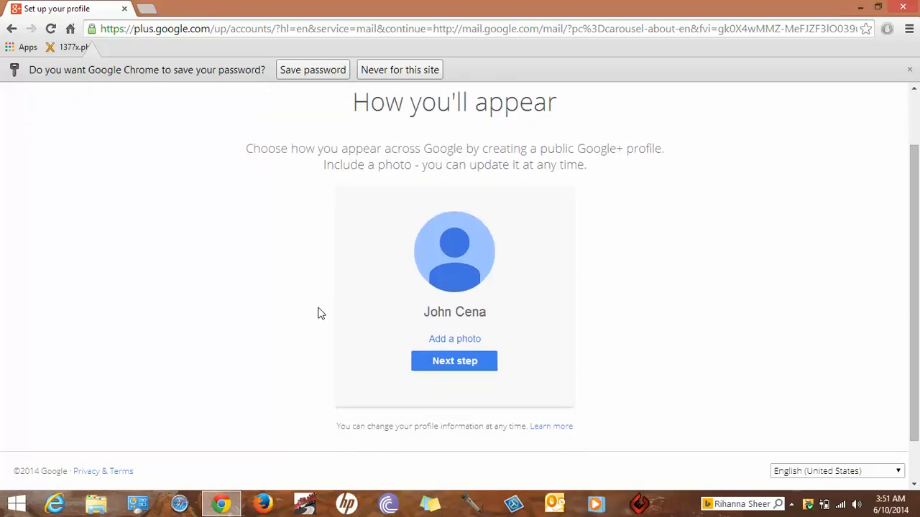
mouse_move(444, 281)
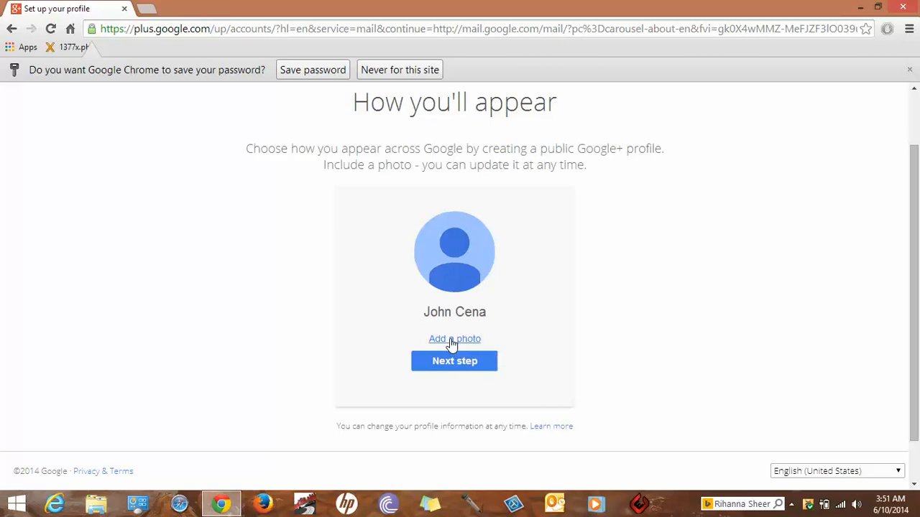
left_click(454, 338)
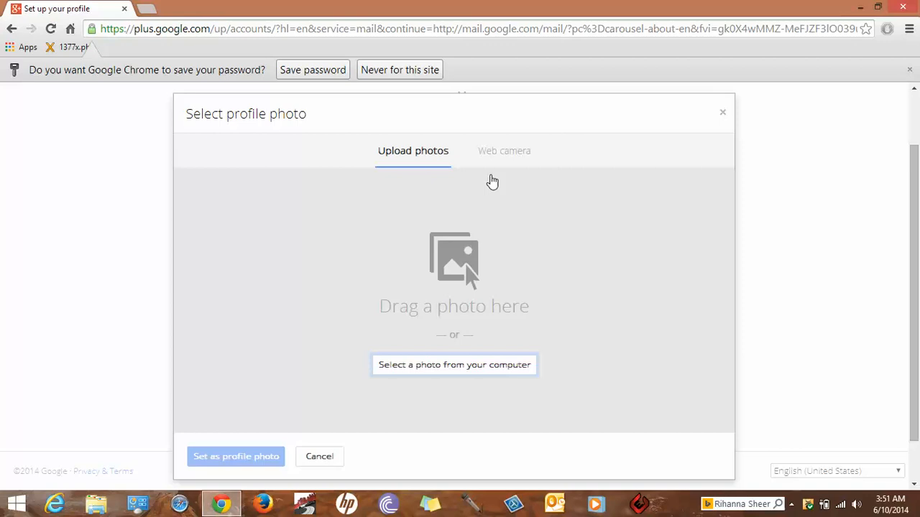
mouse_move(448, 349)
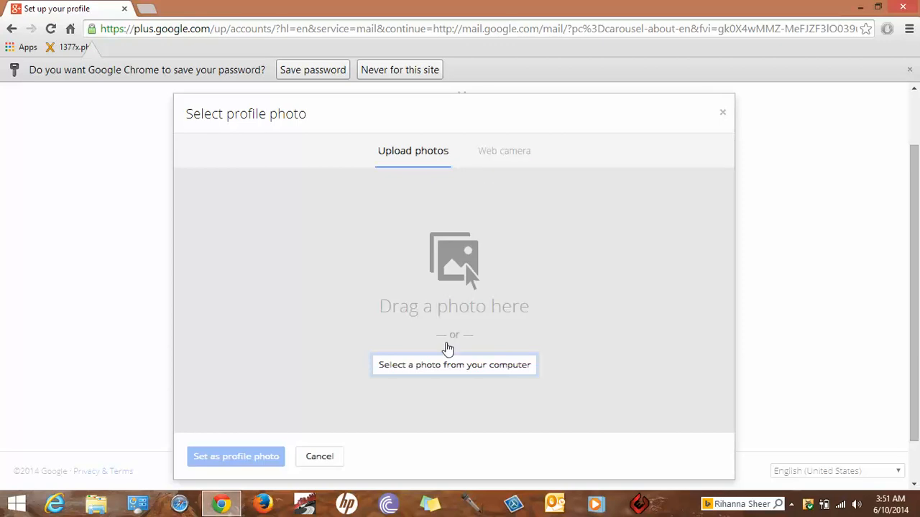
mouse_move(716, 174)
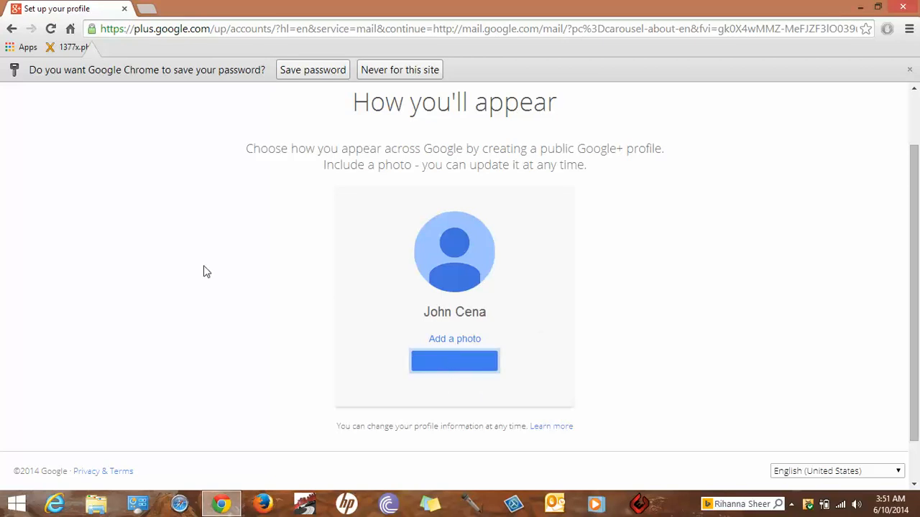
left_click(454, 360)
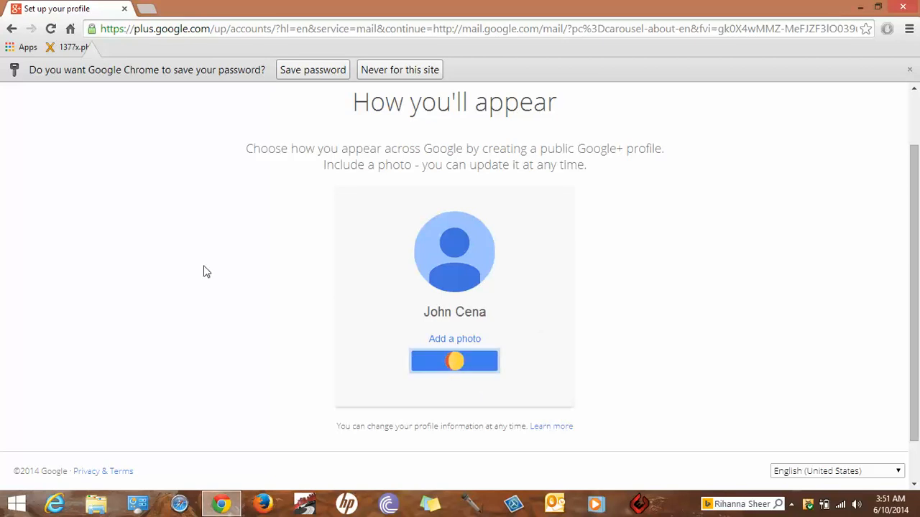
left_click(454, 361)
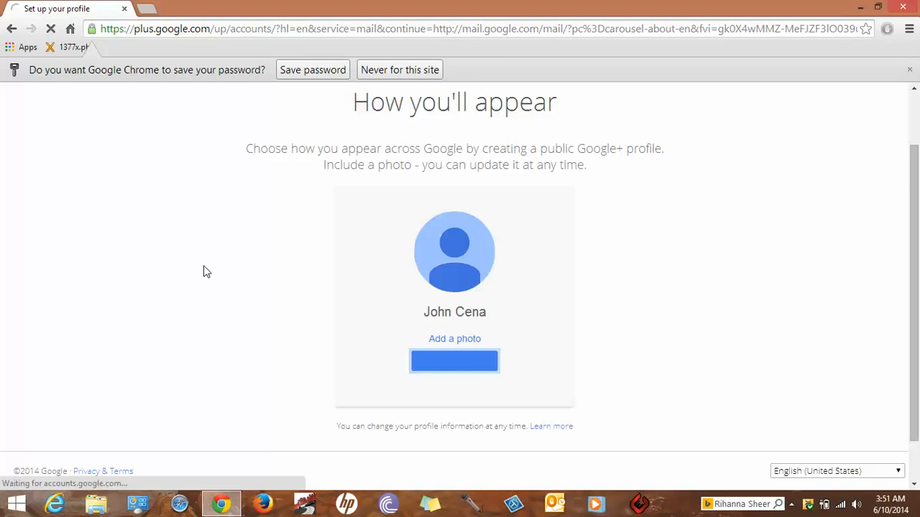
left_click(454, 360)
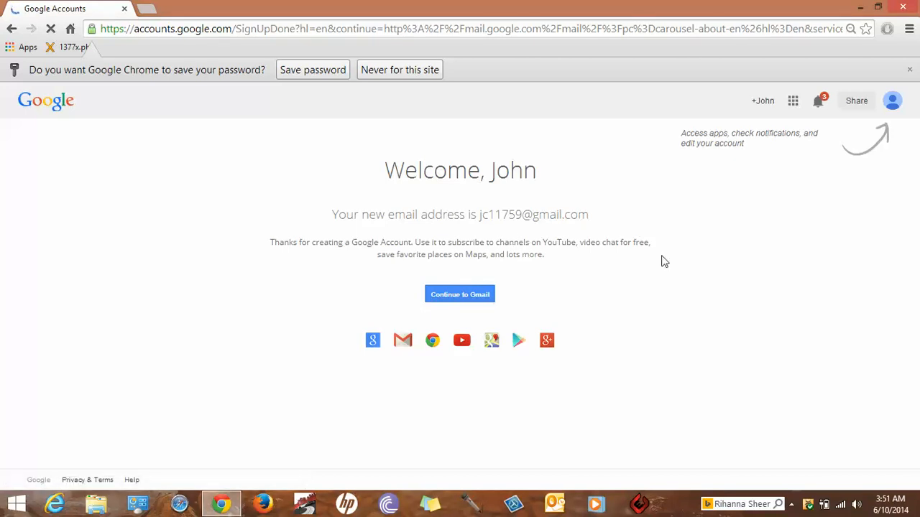
left_click(459, 293)
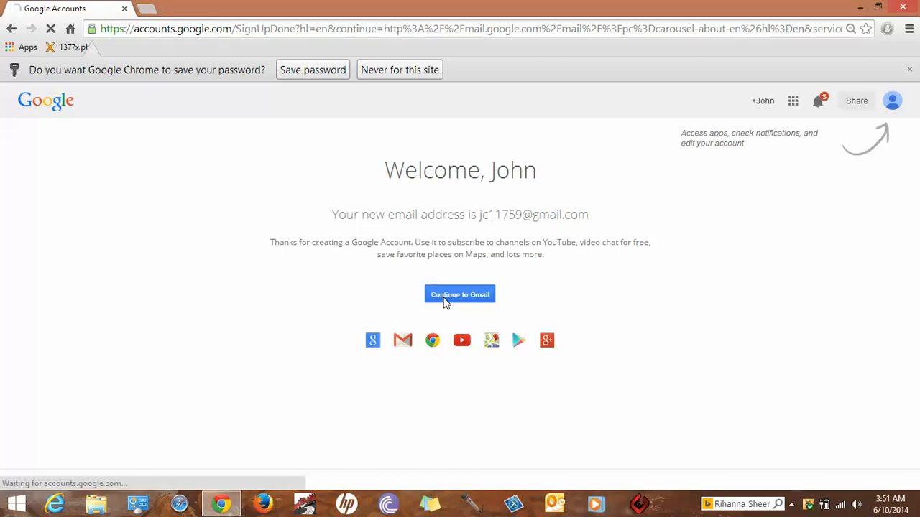
left_click(460, 294)
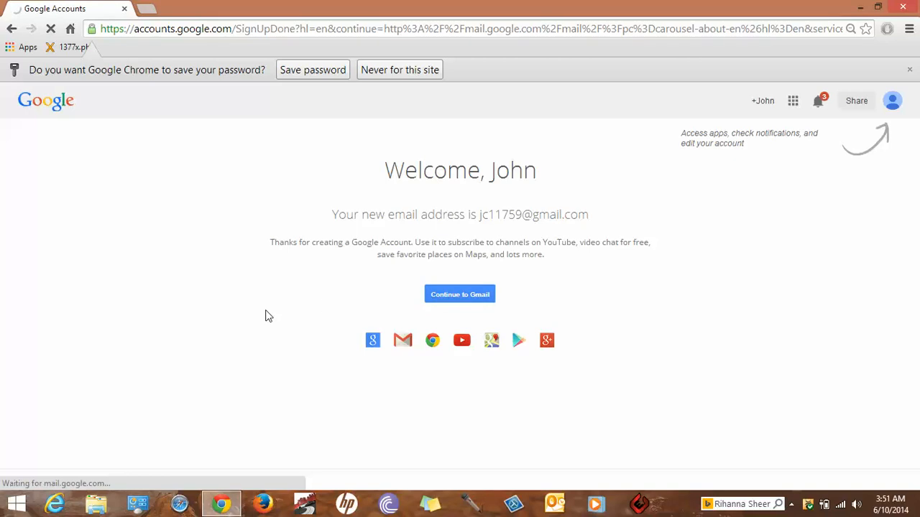
left_click(459, 294)
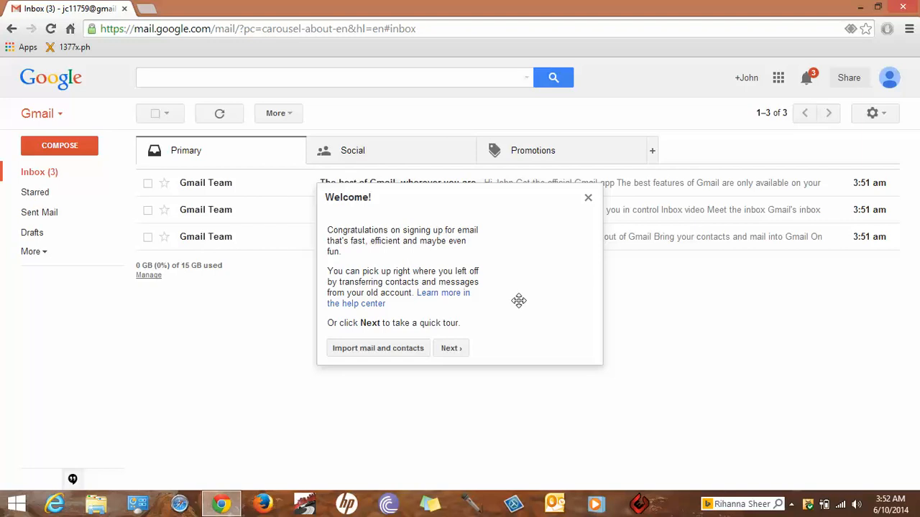
mouse_move(376, 247)
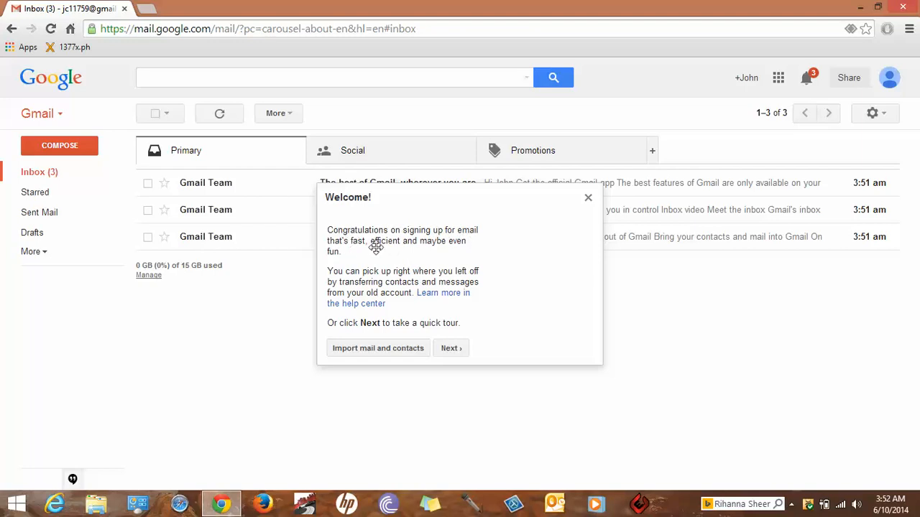